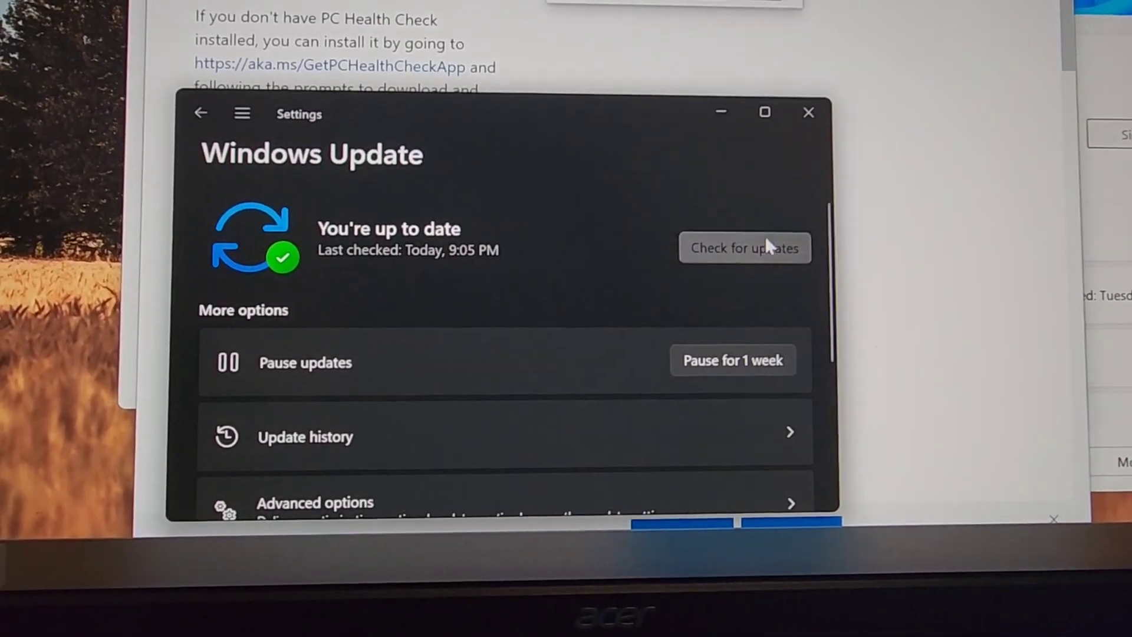
# Run Check for updates in Windows Update and confirm the PC is up to date.
pyautogui.click(745, 247)
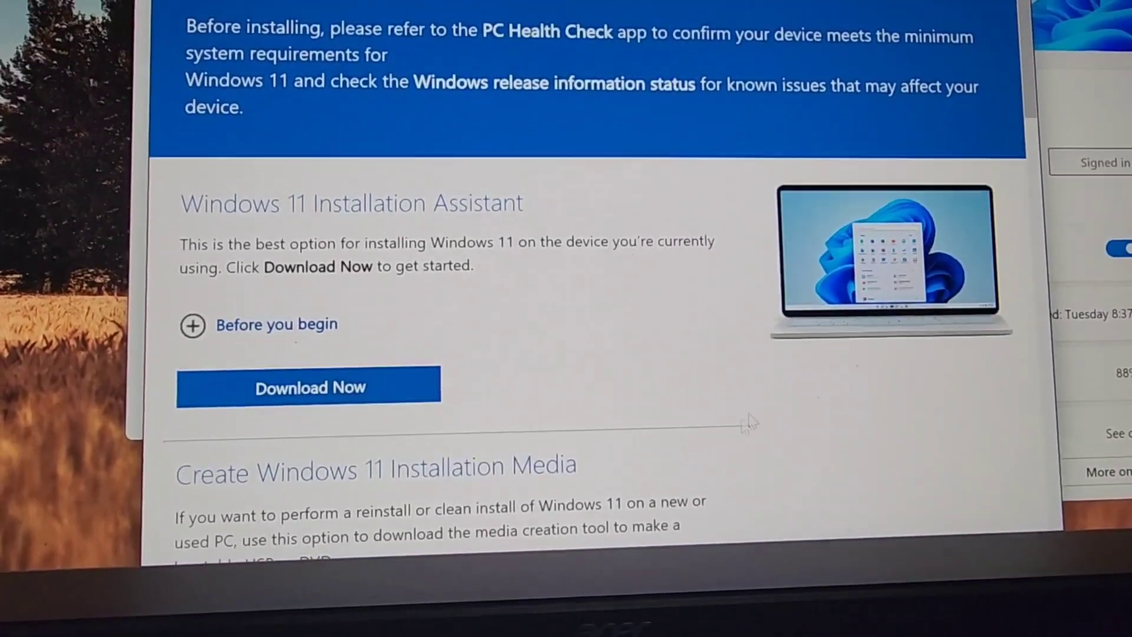
# Download the Windows 11 Installation Assistant via its Download Now button.
pyautogui.click(309, 386)
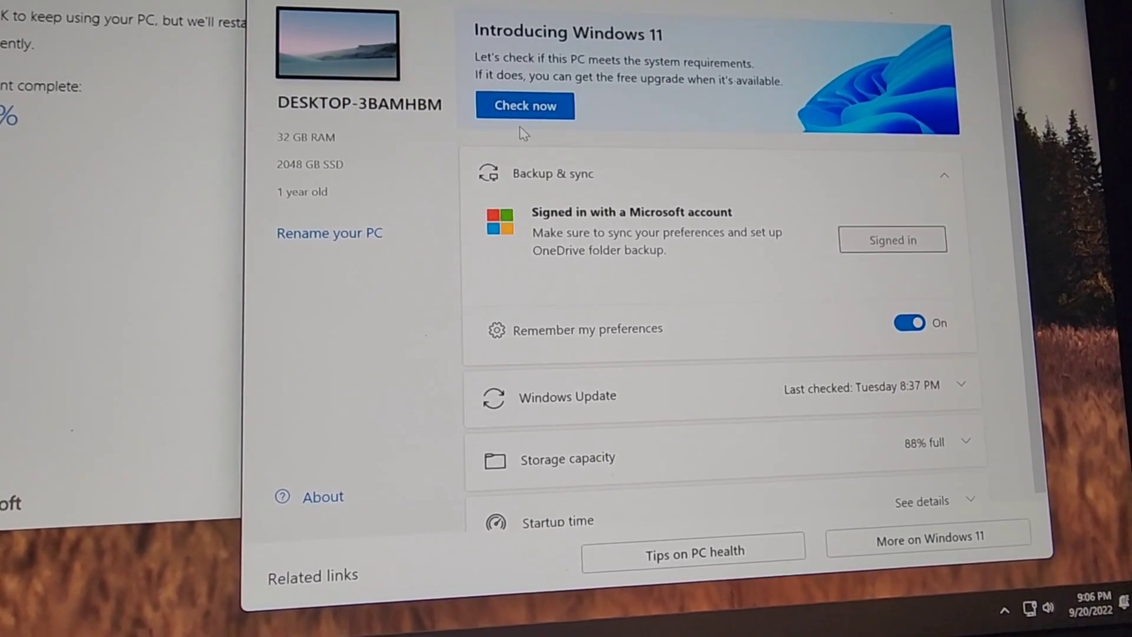
# Run Check now in PC Health Check's Introducing Windows 11 banner.
pyautogui.click(525, 106)
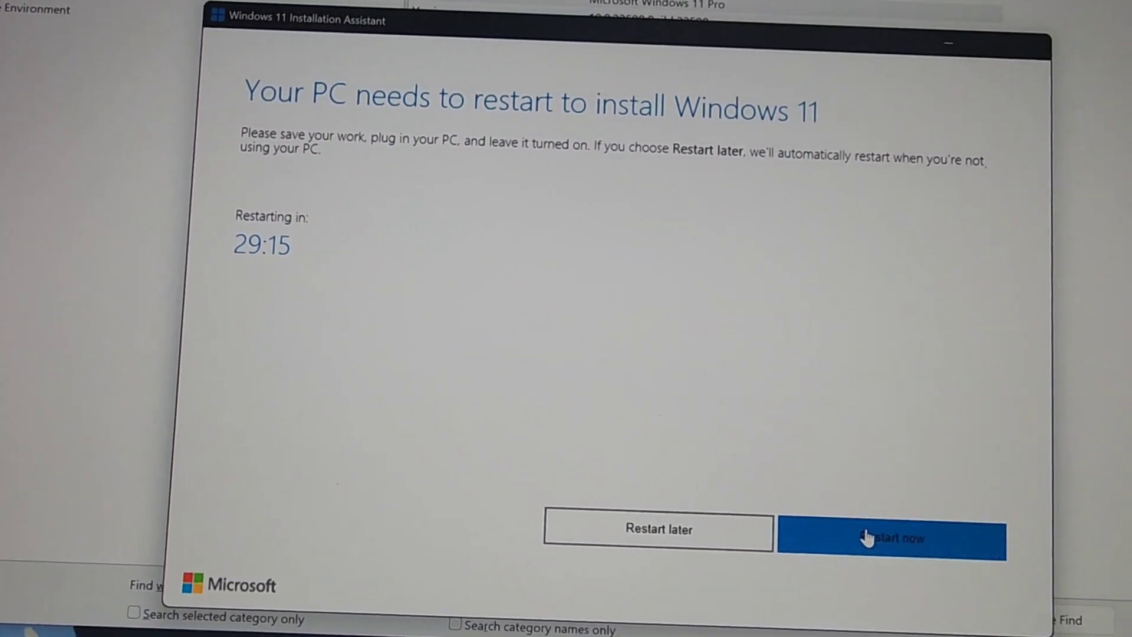
# Restart now from the Installation Assistant and dismiss the sign-out notice.
pyautogui.click(891, 537)
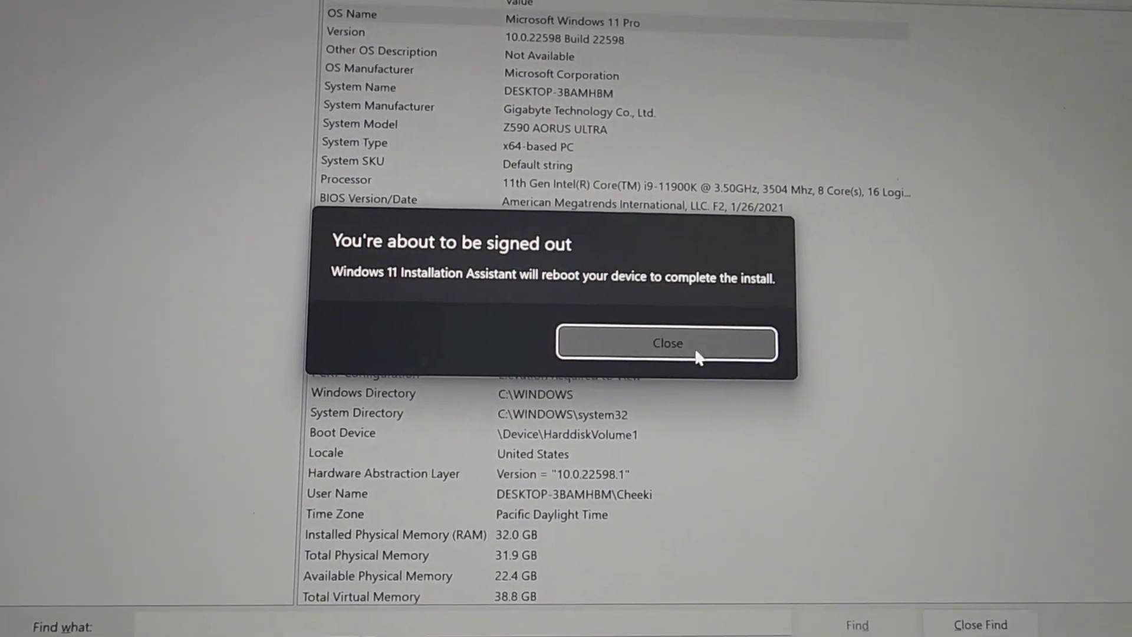
pyautogui.click(667, 343)
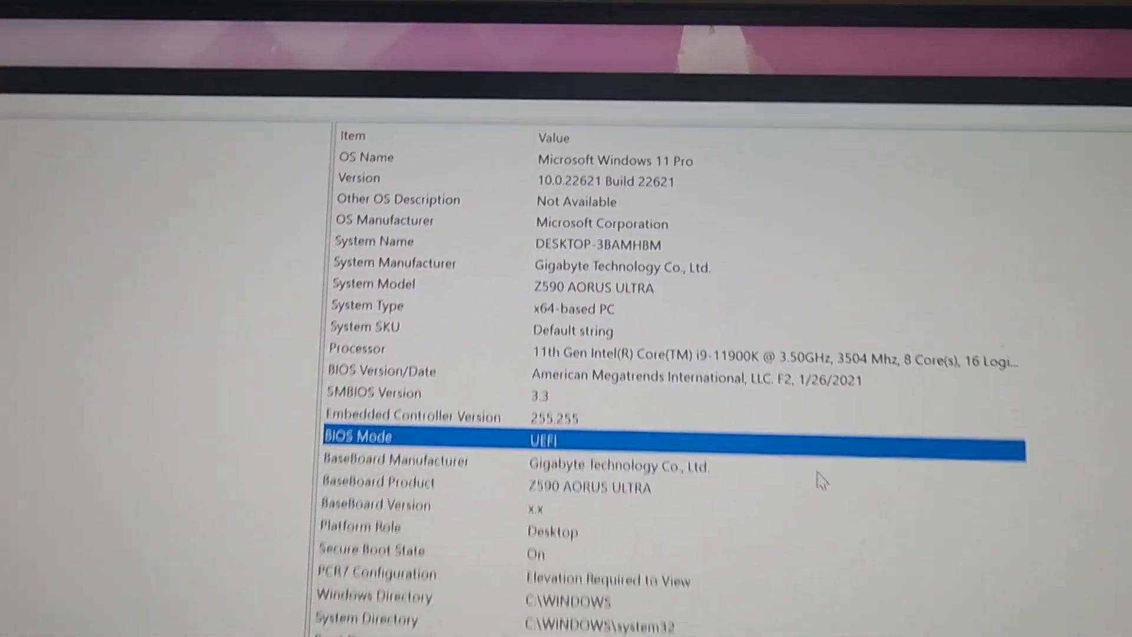
pyautogui.scroll(-3)
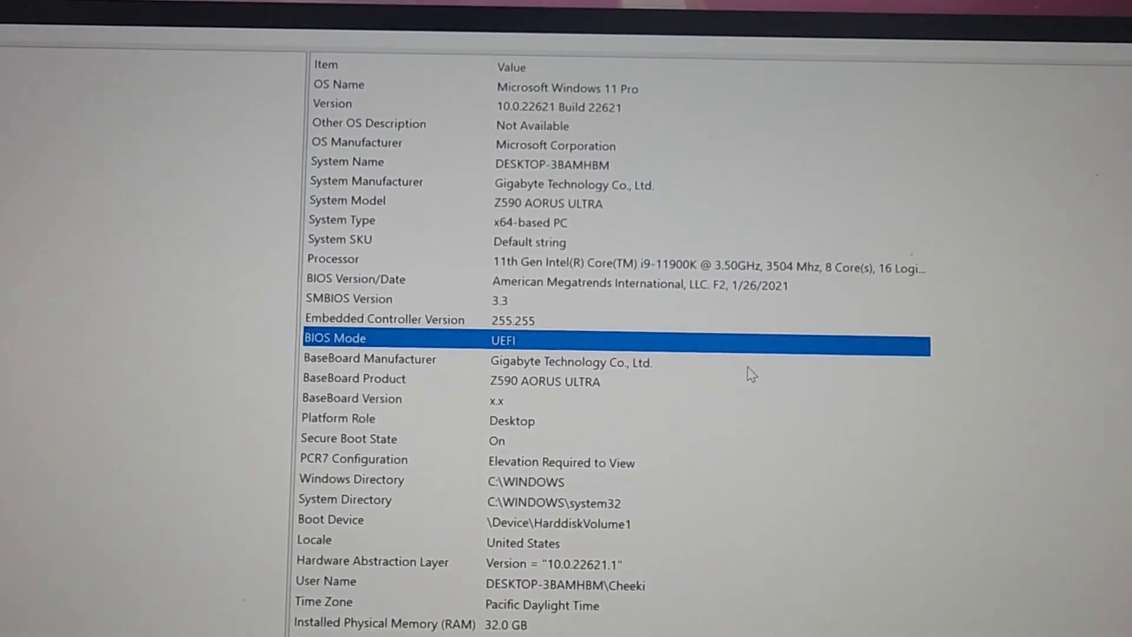